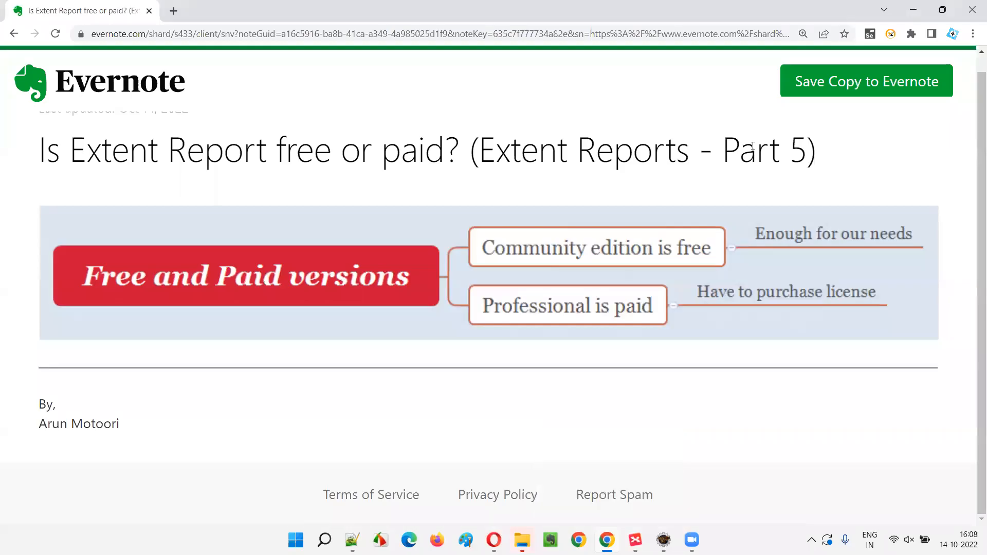
# Reveal the Free and Paid versions branch: Community edition is free, Professional is paid, Enough for our needs.
pyautogui.doubleClick(764, 150)
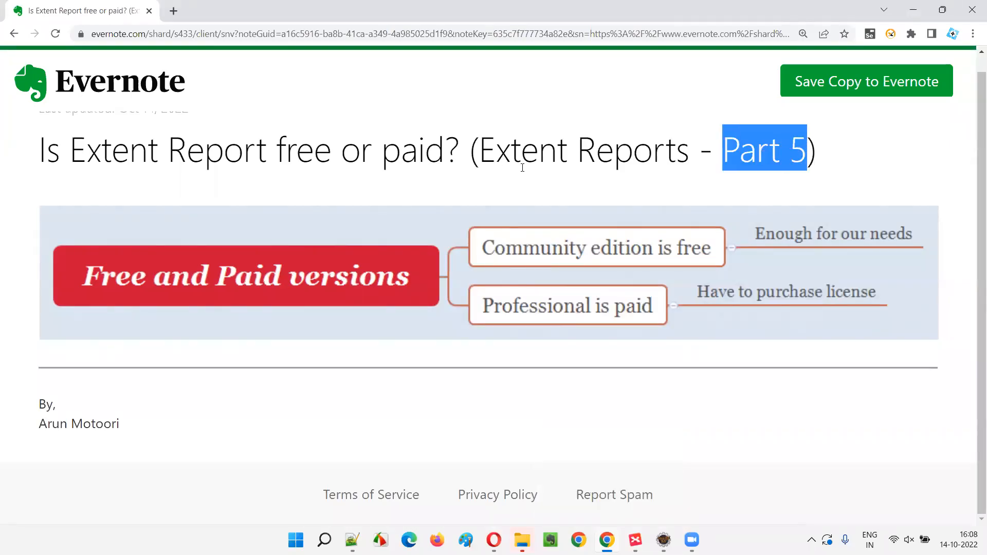
pyautogui.moveTo(640, 183)
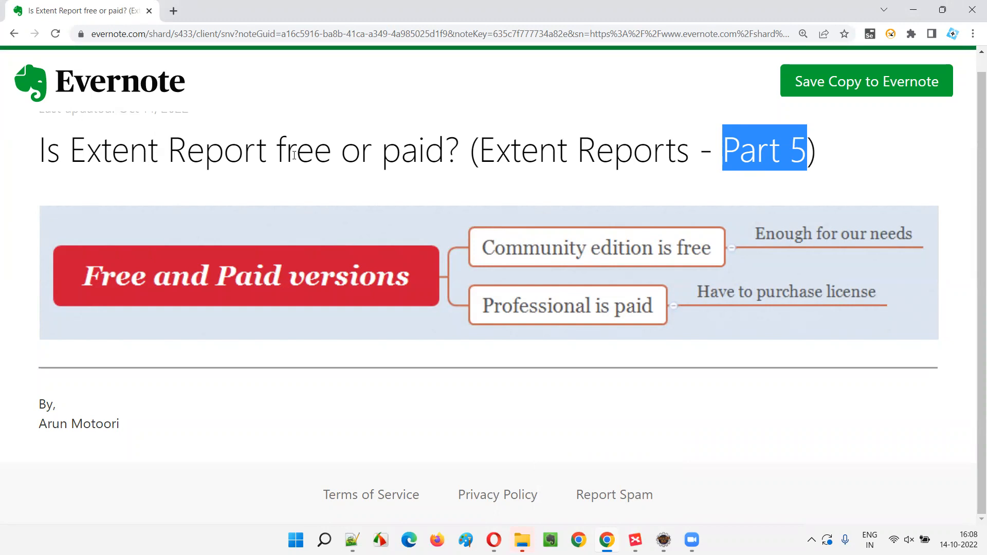
pyautogui.moveTo(246, 178)
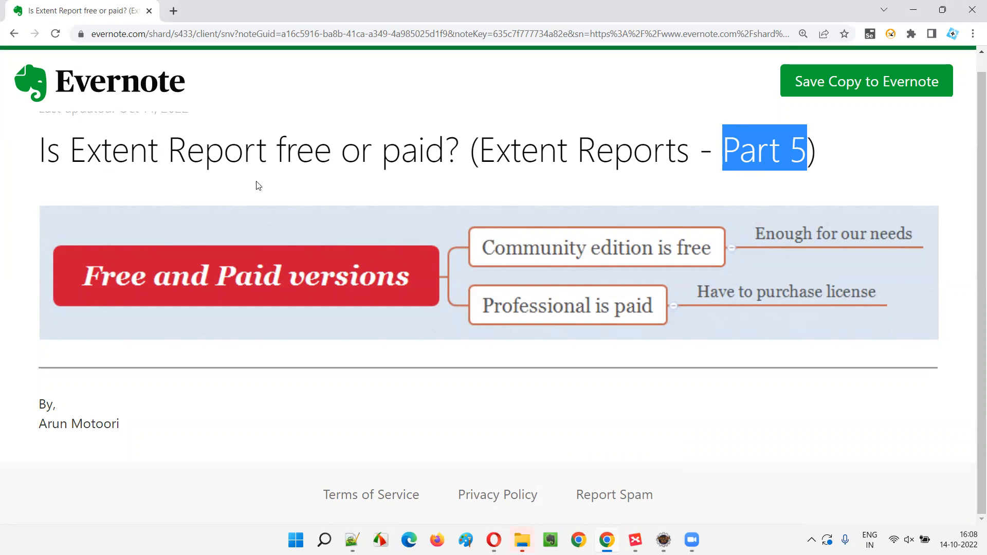
pyautogui.moveTo(352, 187)
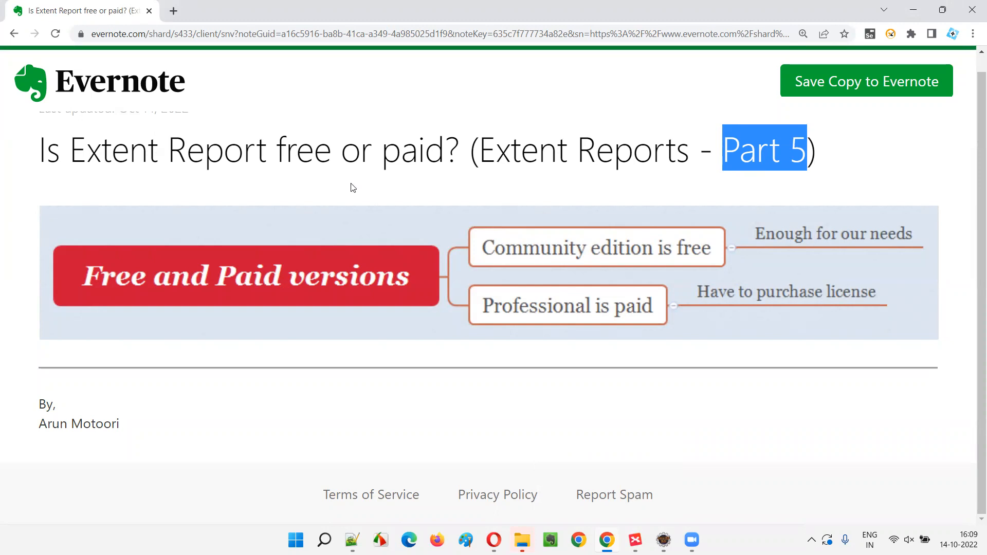
pyautogui.moveTo(391, 183)
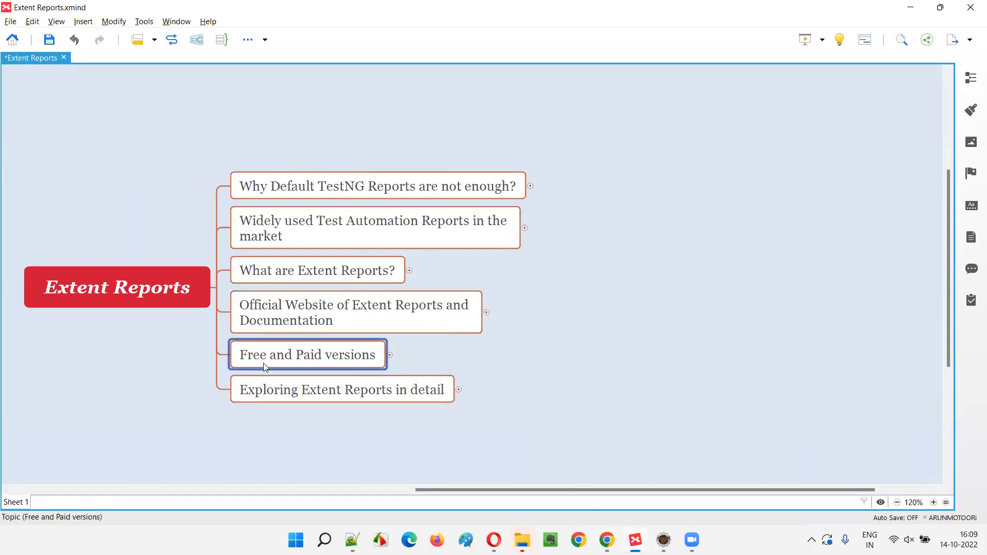
pyautogui.moveTo(391, 361)
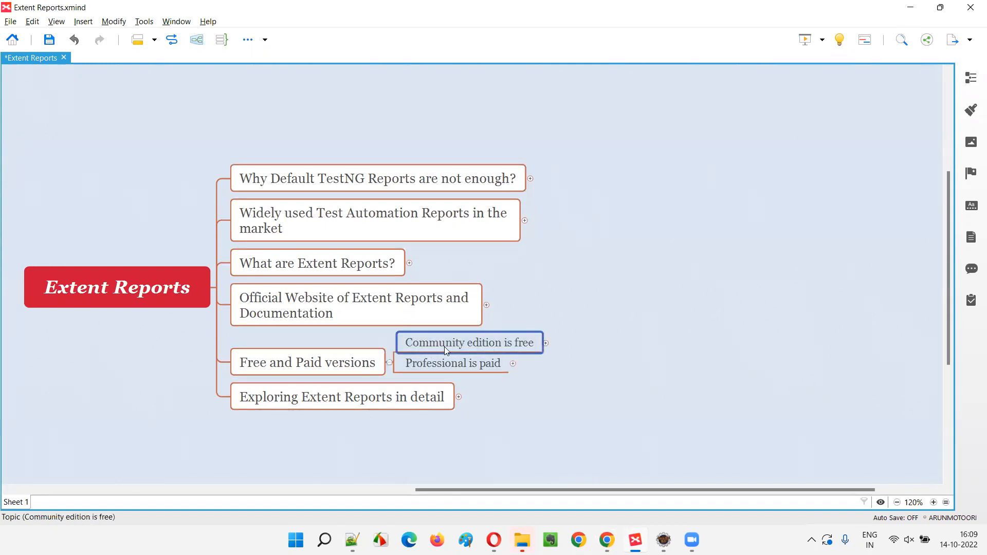
pyautogui.moveTo(539, 357)
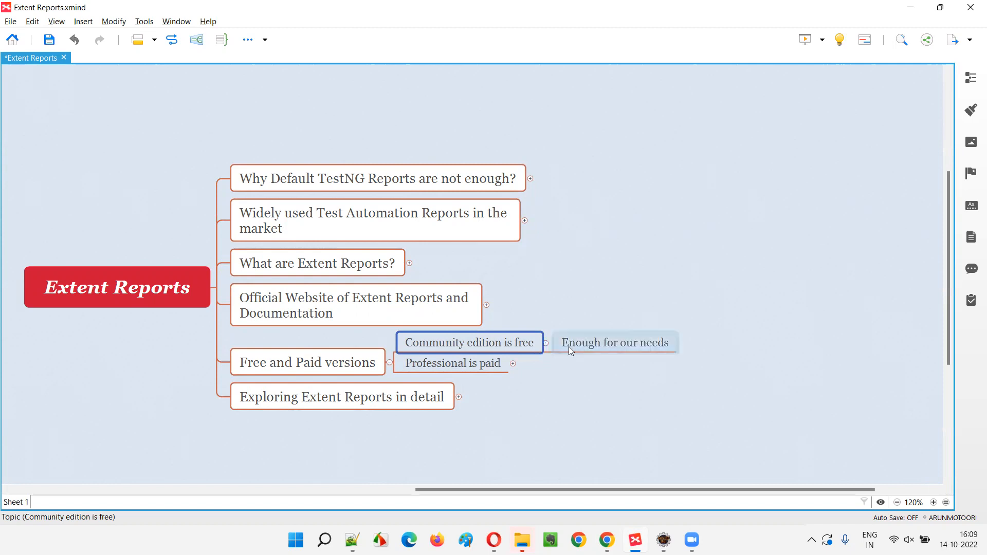
pyautogui.click(615, 342)
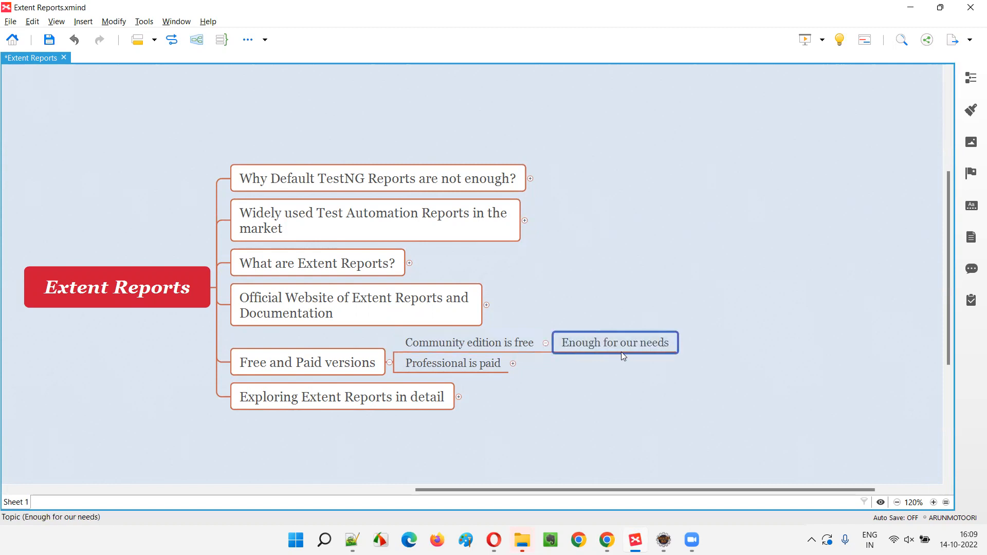
pyautogui.moveTo(562, 241)
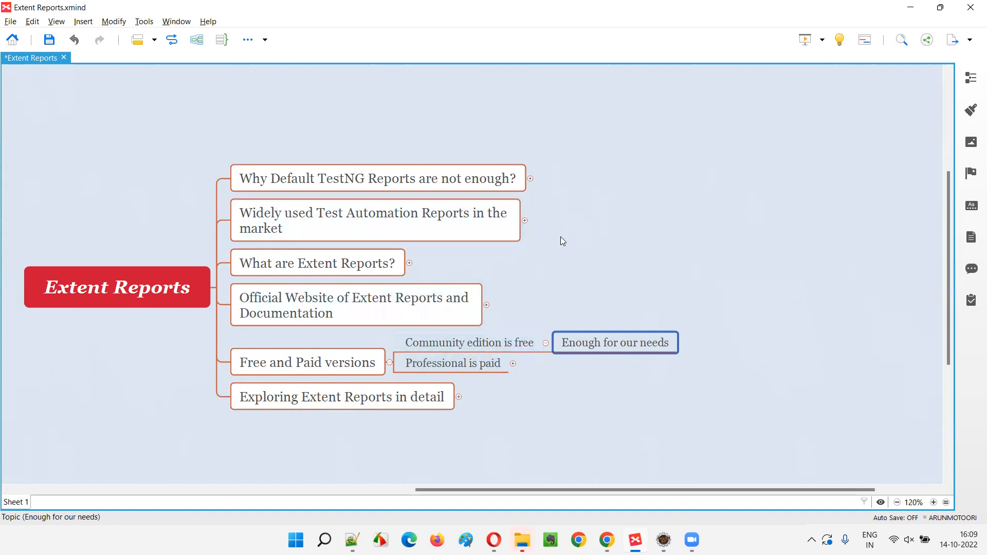
pyautogui.moveTo(523, 330)
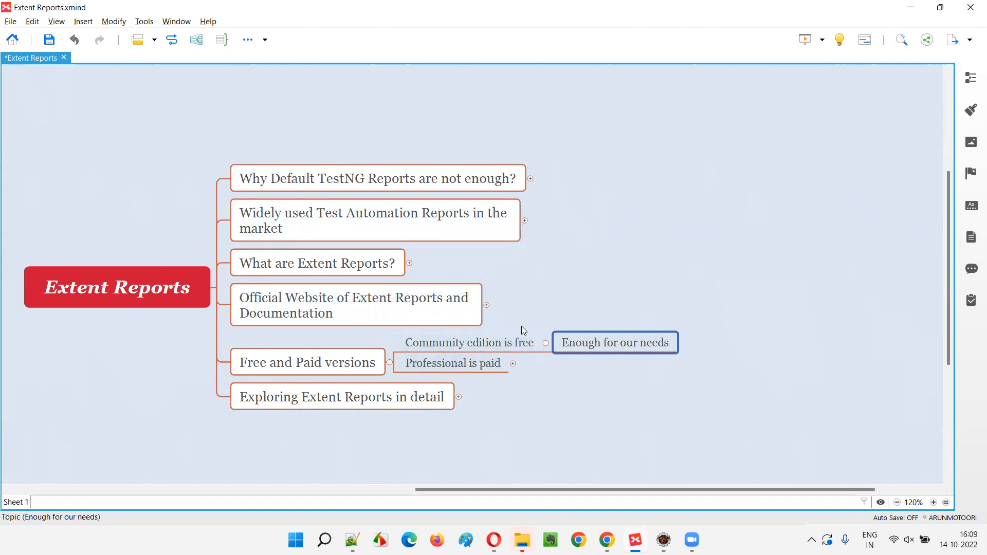
pyautogui.click(451, 363)
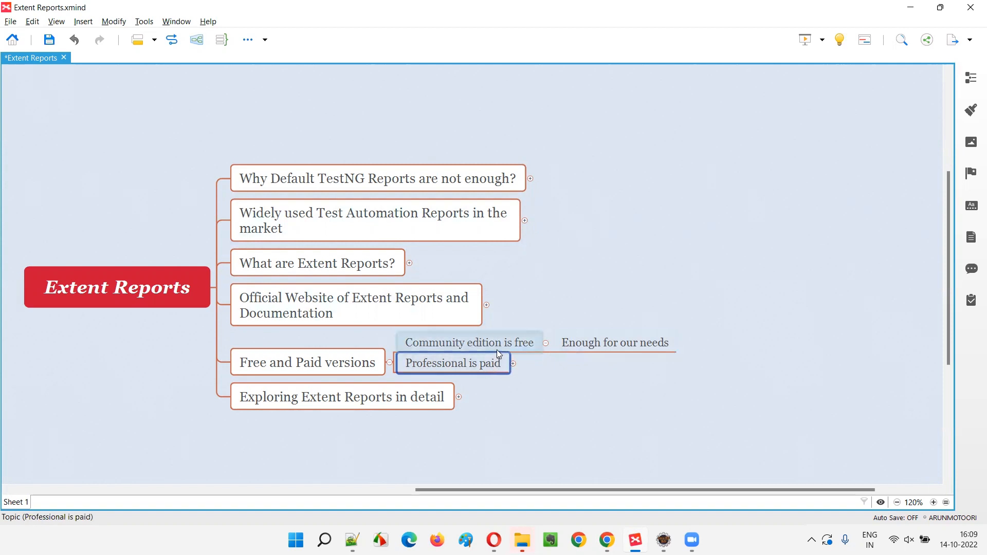
pyautogui.click(469, 342)
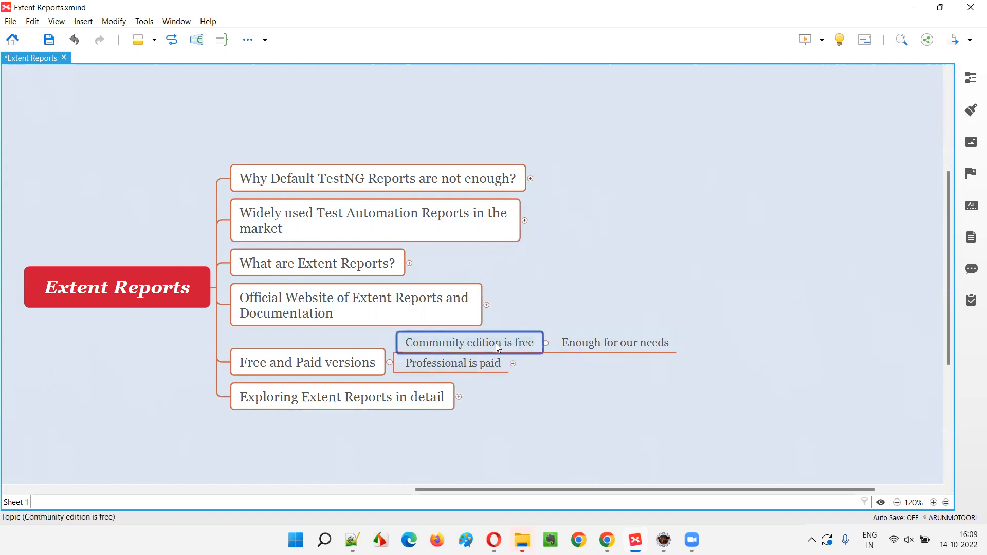
pyautogui.click(308, 362)
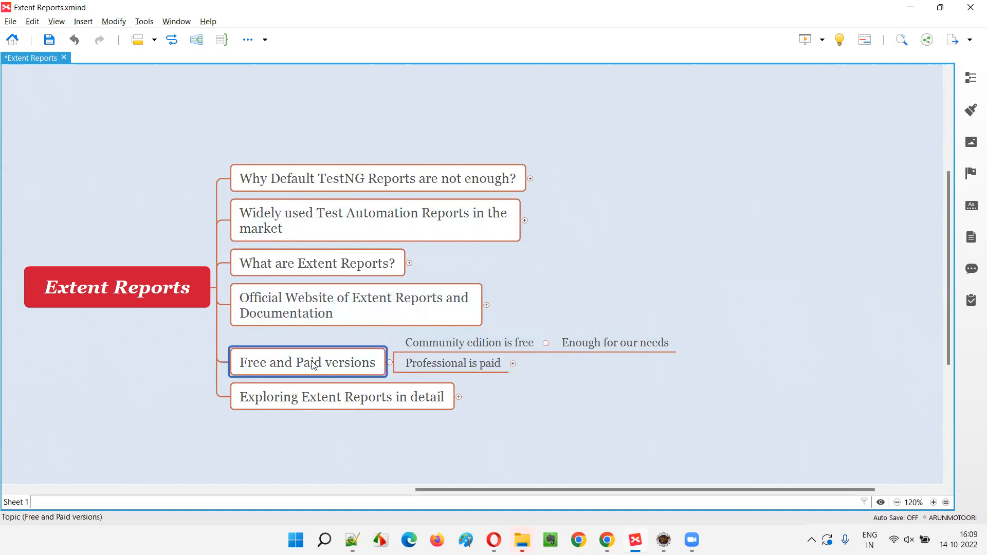
pyautogui.click(451, 363)
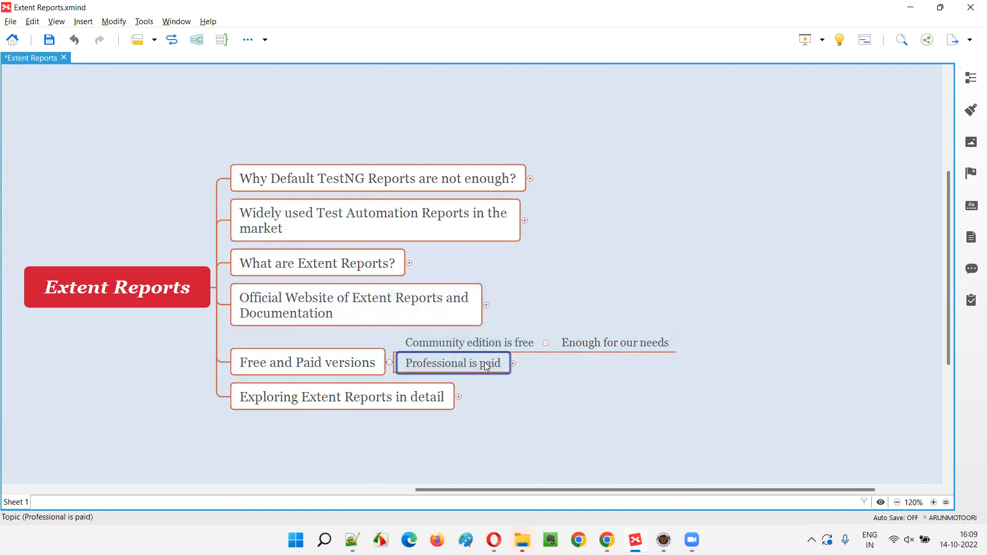
pyautogui.moveTo(537, 327)
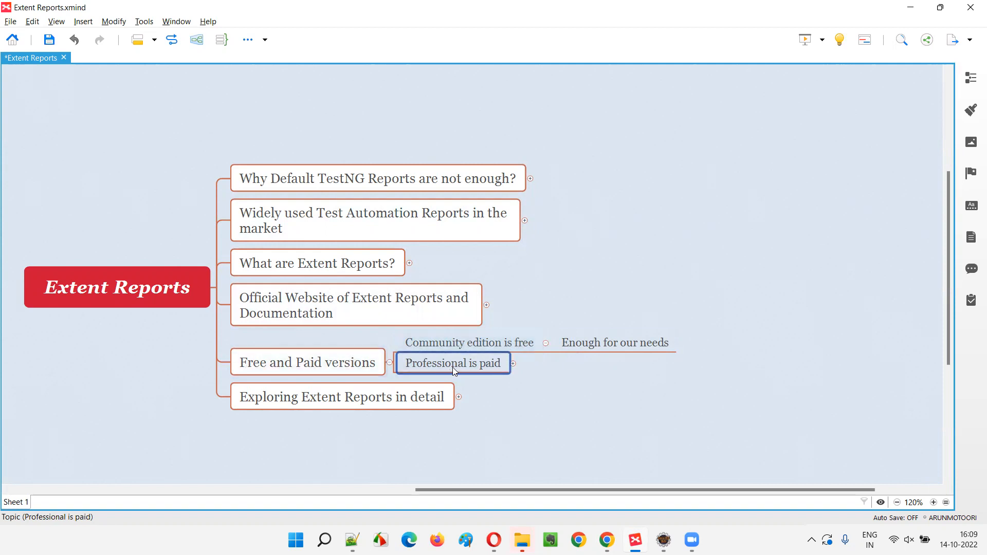
pyautogui.moveTo(457, 366)
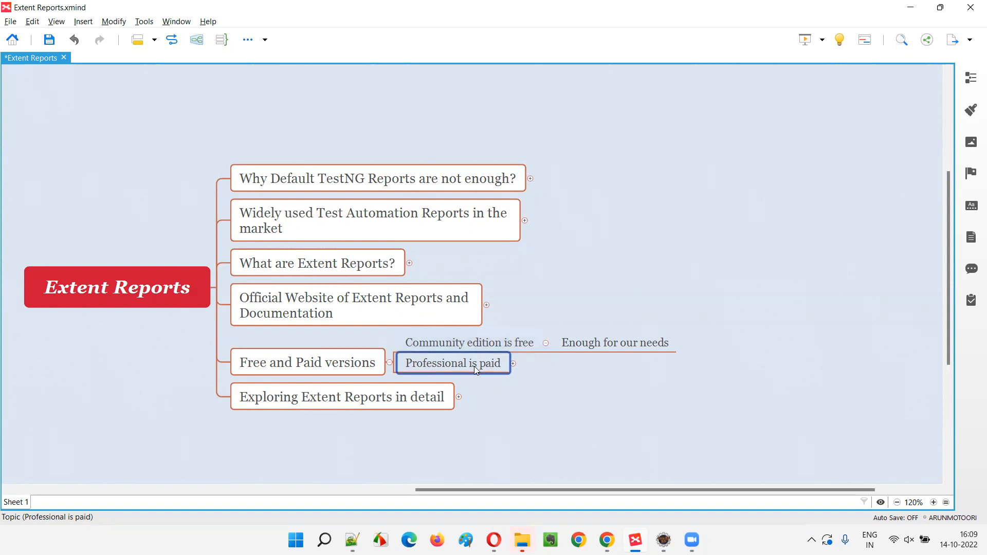
# Reveal the Have to purchase license subtopic under Professional is paid.
pyautogui.click(469, 343)
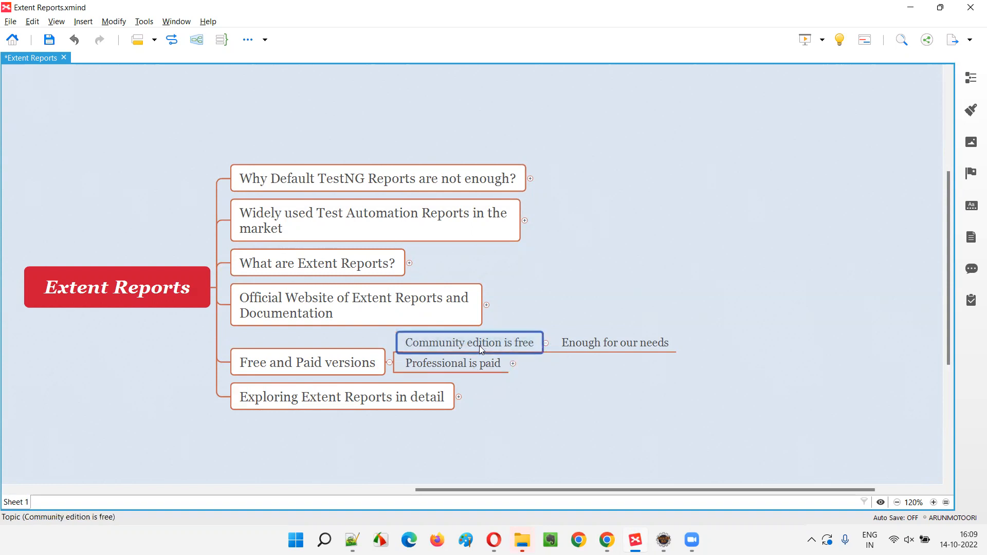
pyautogui.click(451, 363)
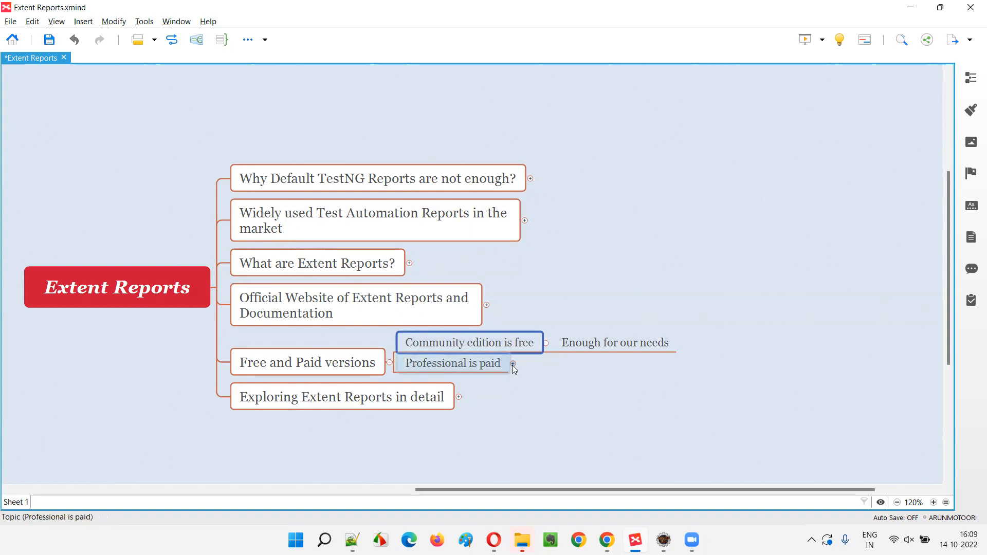
pyautogui.click(512, 364)
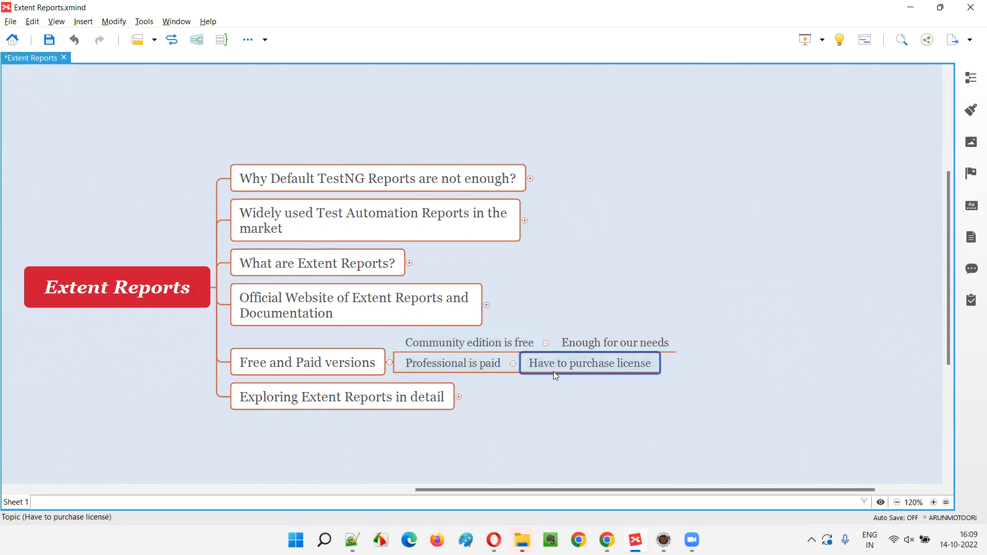
pyautogui.click(453, 363)
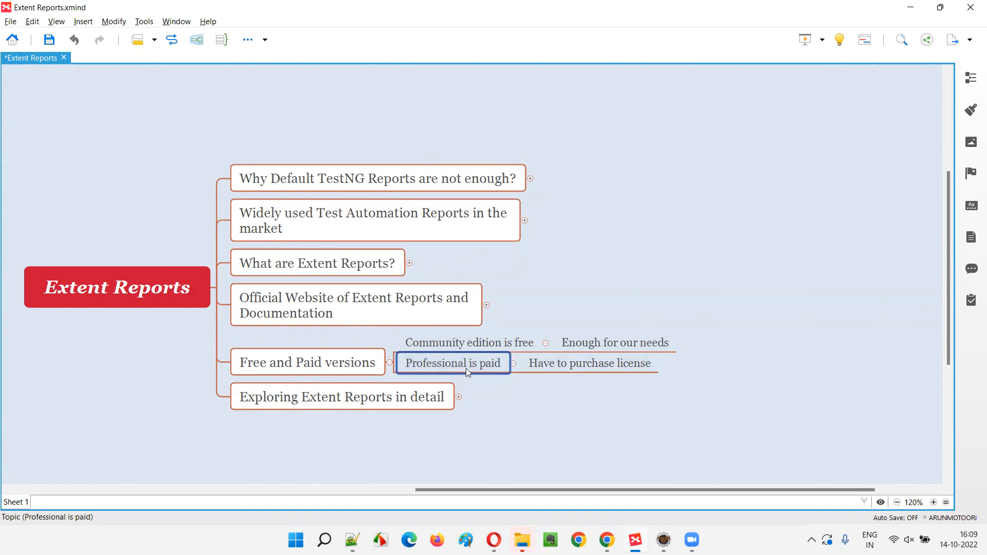
# Review the branch: Have to purchase license, Professional is paid, Community edition is free, Enough for our needs.
pyautogui.click(589, 363)
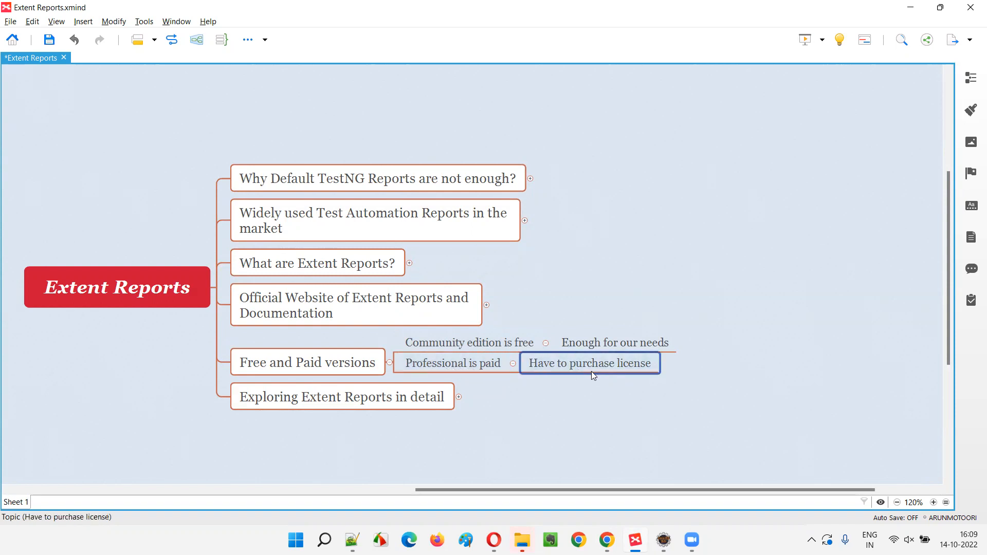
pyautogui.click(451, 363)
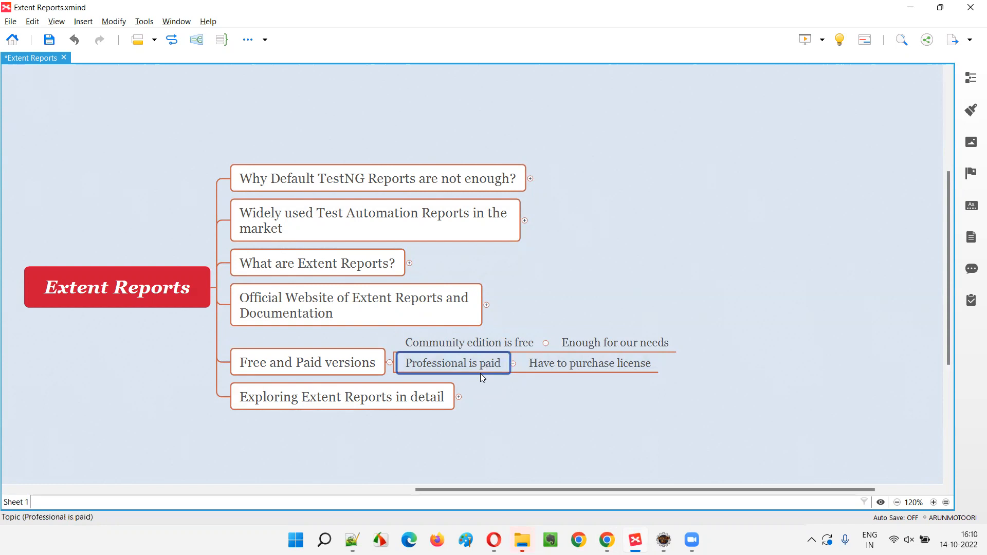
pyautogui.click(468, 343)
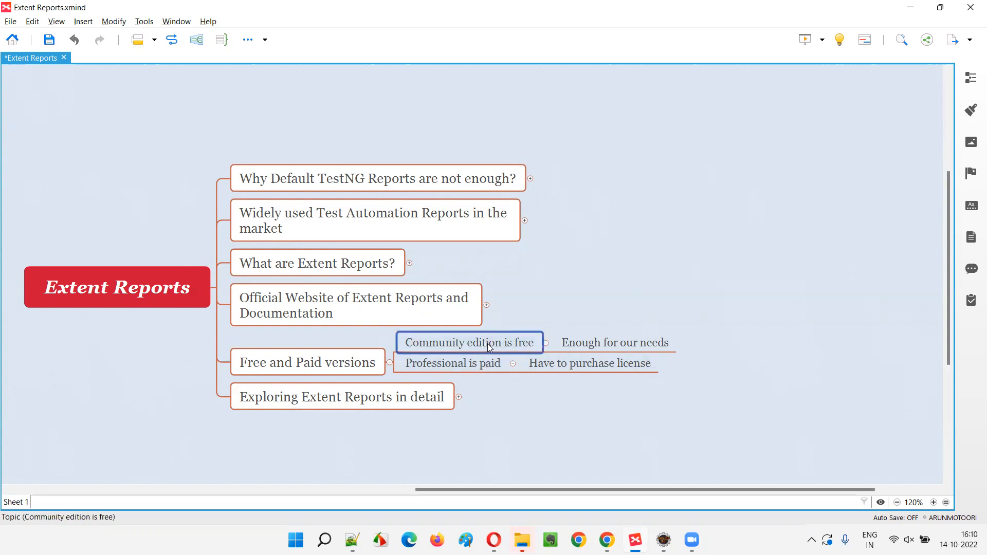
pyautogui.moveTo(475, 347)
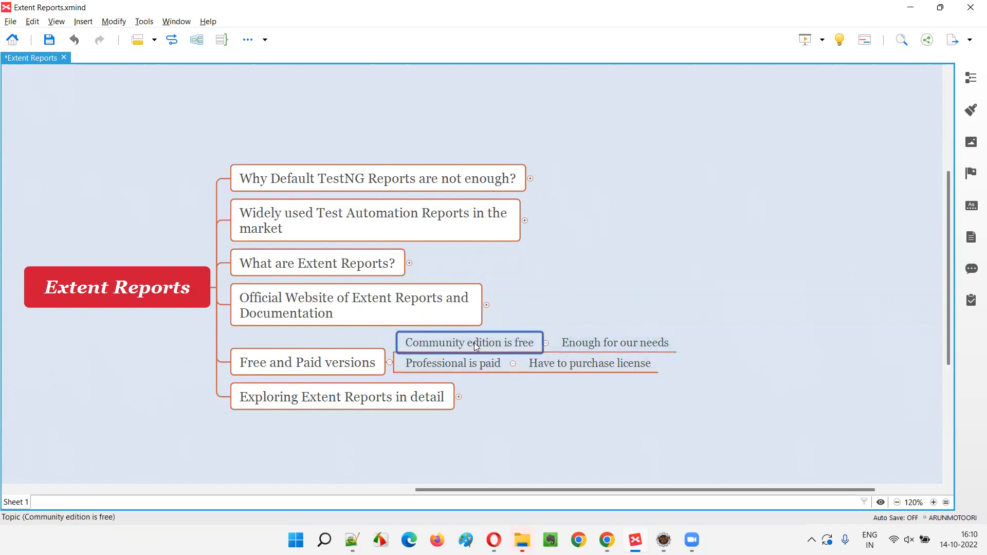
pyautogui.click(614, 343)
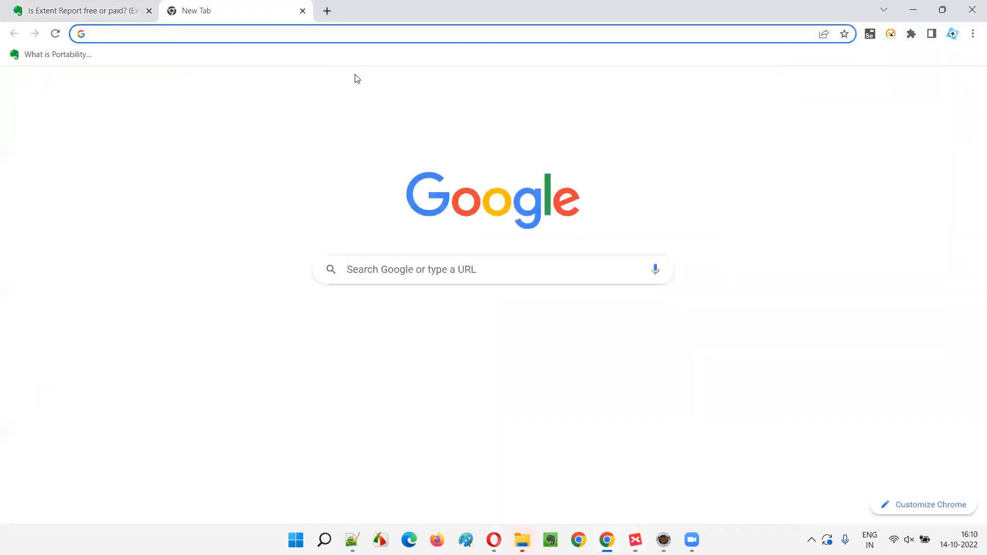
# Search 'extent reports' and reach the extentreports.com Compare Editions page for ExtentReports.
pyautogui.write('extent reports')
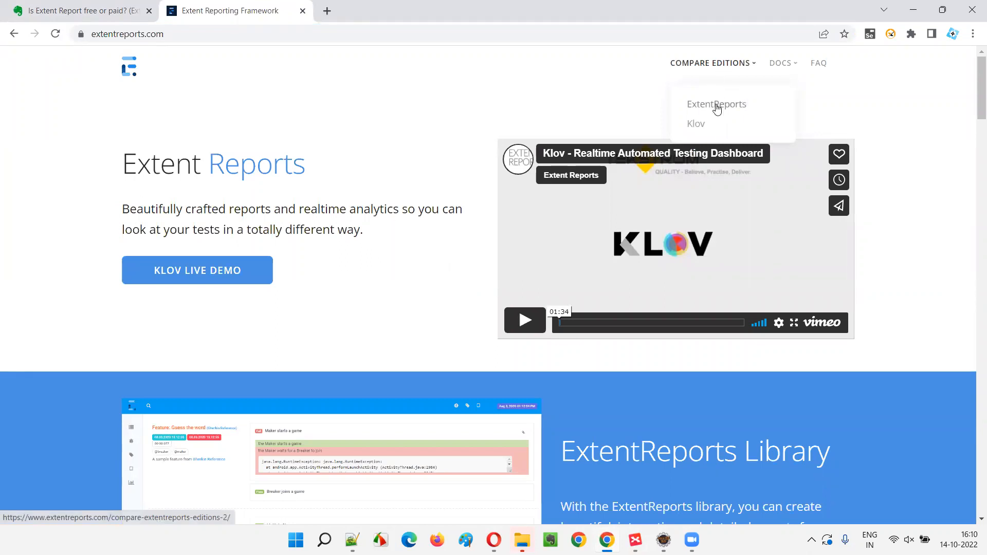
pyautogui.click(717, 104)
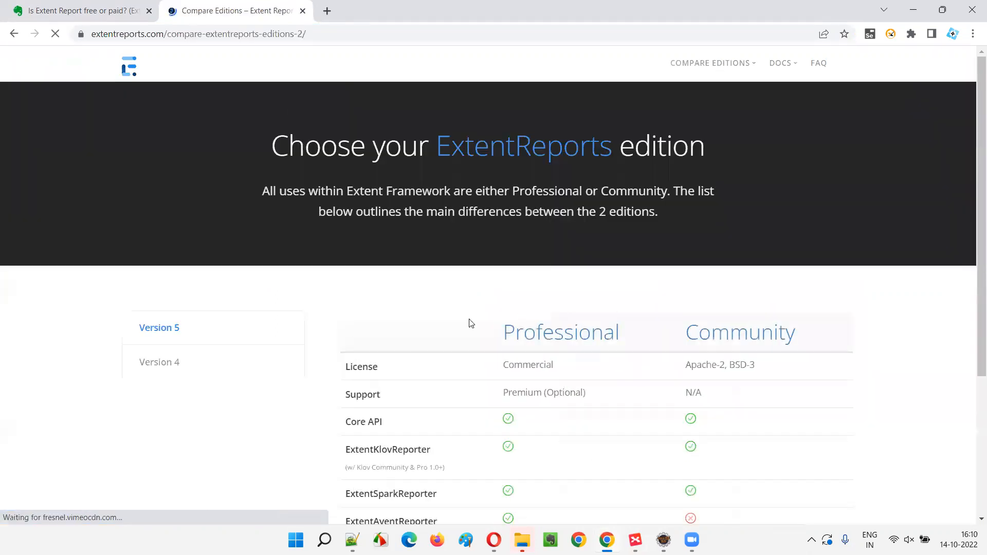
pyautogui.scroll(-3)
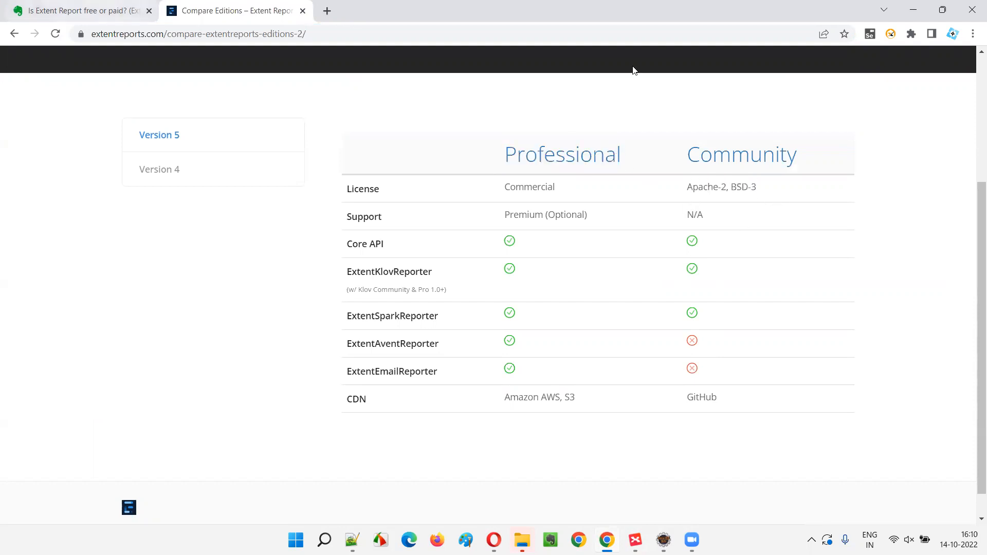
pyautogui.doubleClick(529, 187)
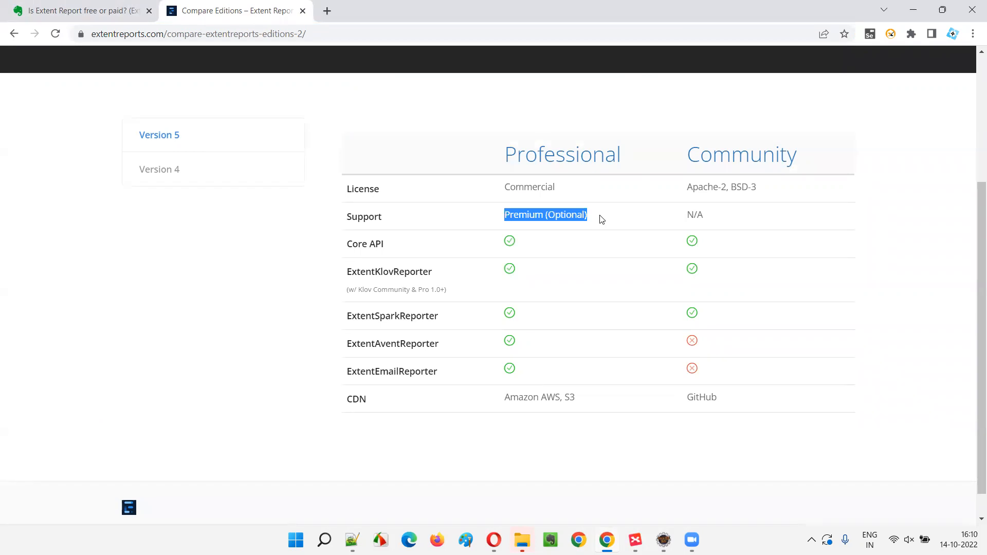
pyautogui.moveTo(688, 341)
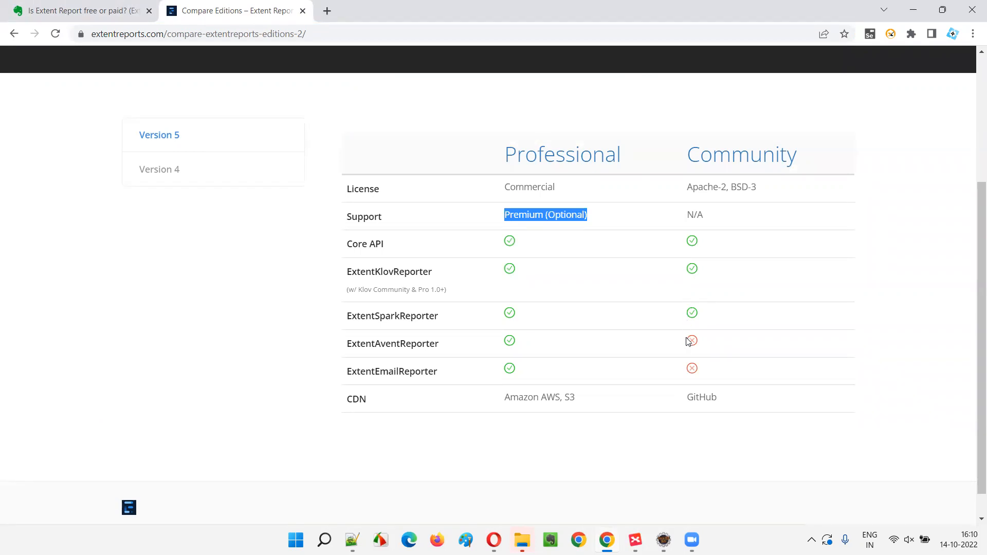
pyautogui.moveTo(363, 359)
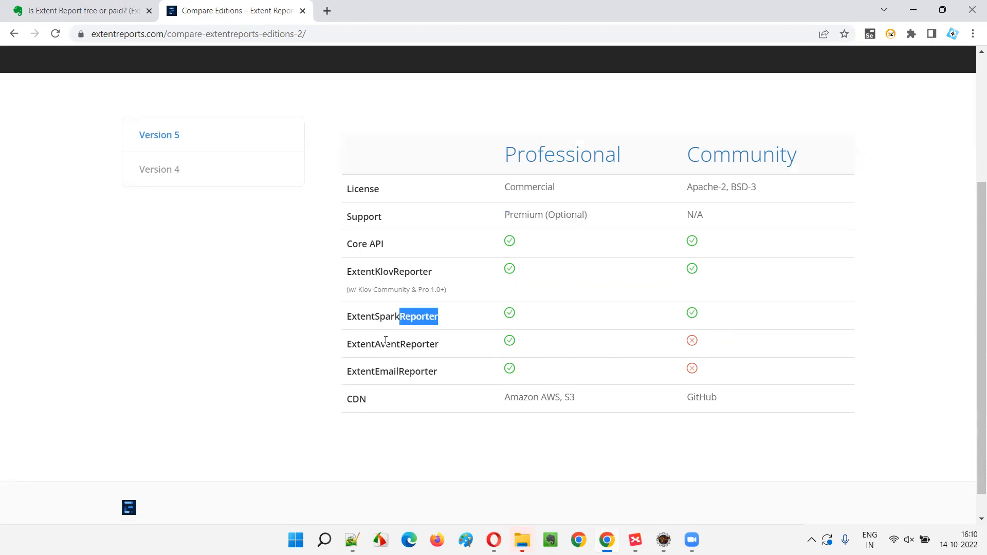
pyautogui.doubleClick(405, 343)
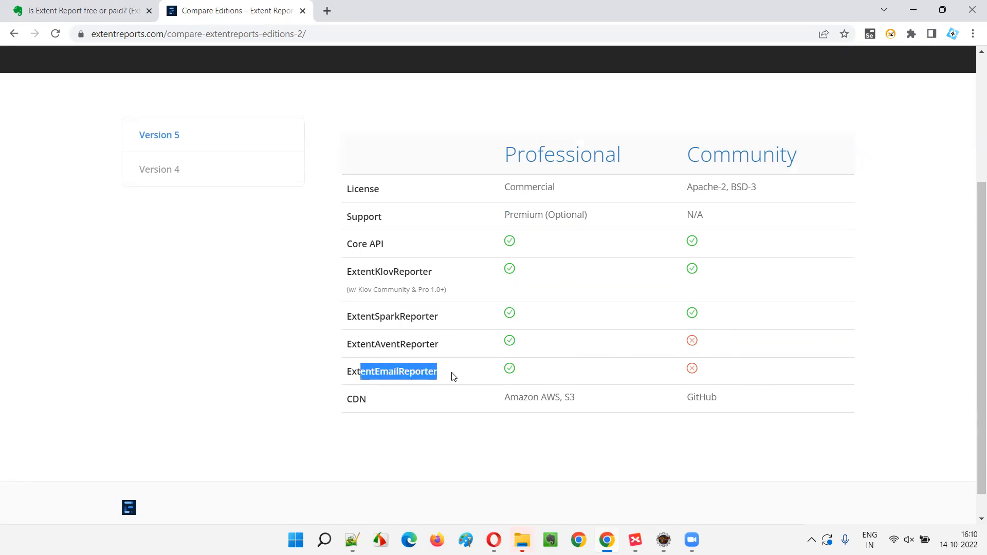
pyautogui.moveTo(704, 380)
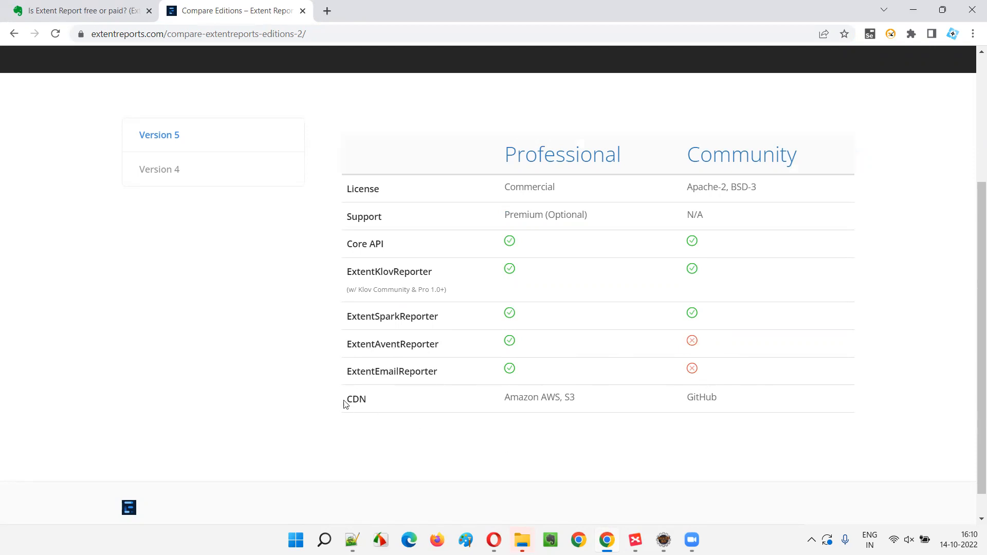
pyautogui.moveTo(635, 411)
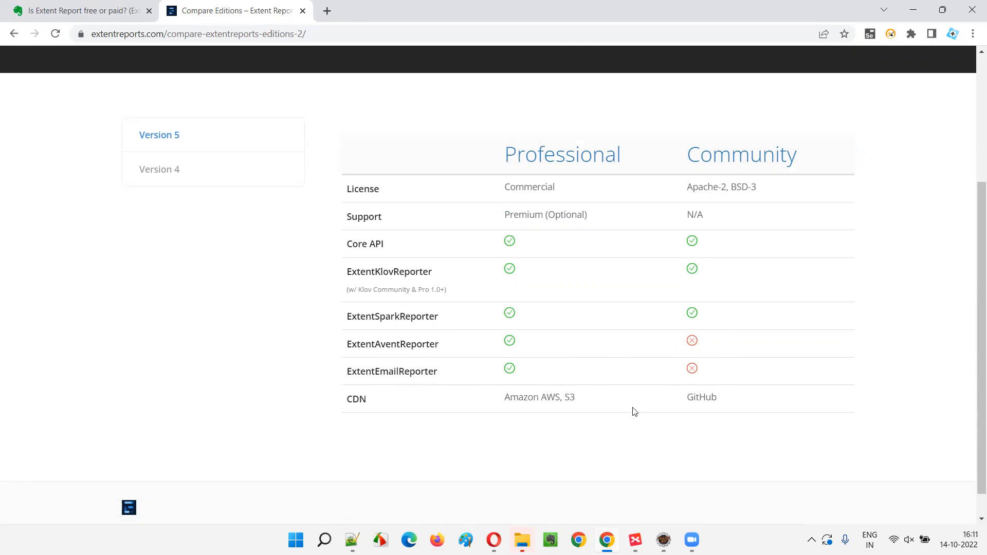
pyautogui.scroll(-3)
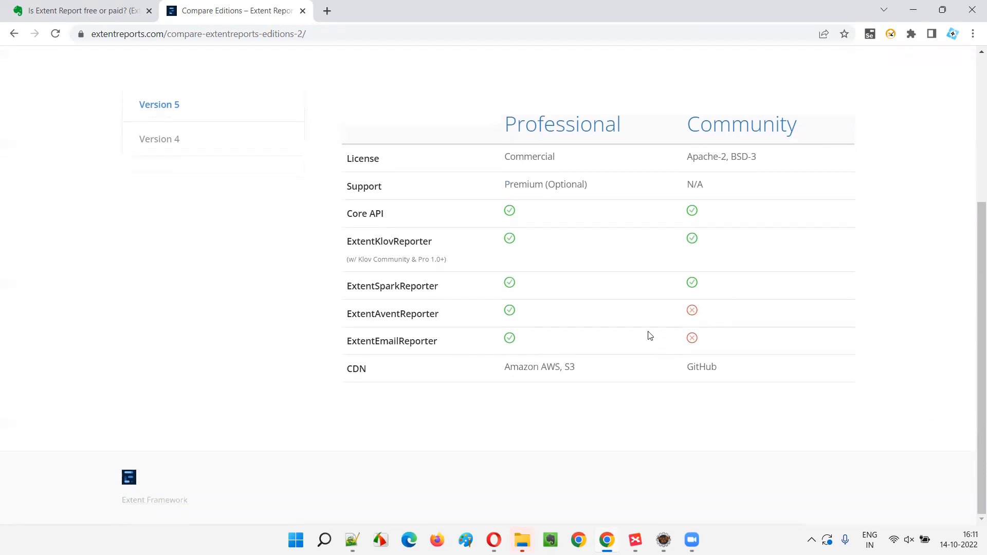
pyautogui.moveTo(538, 150)
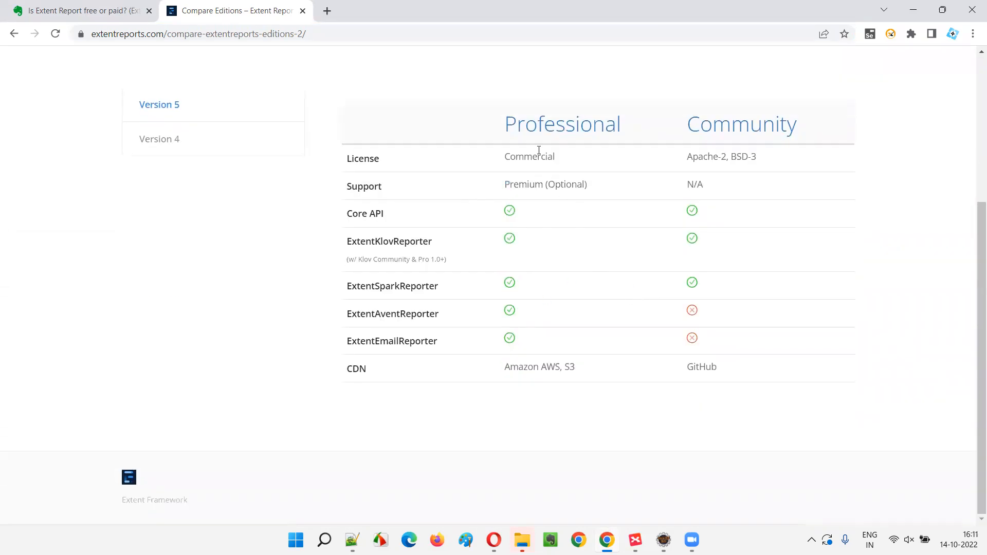
pyautogui.moveTo(522, 242)
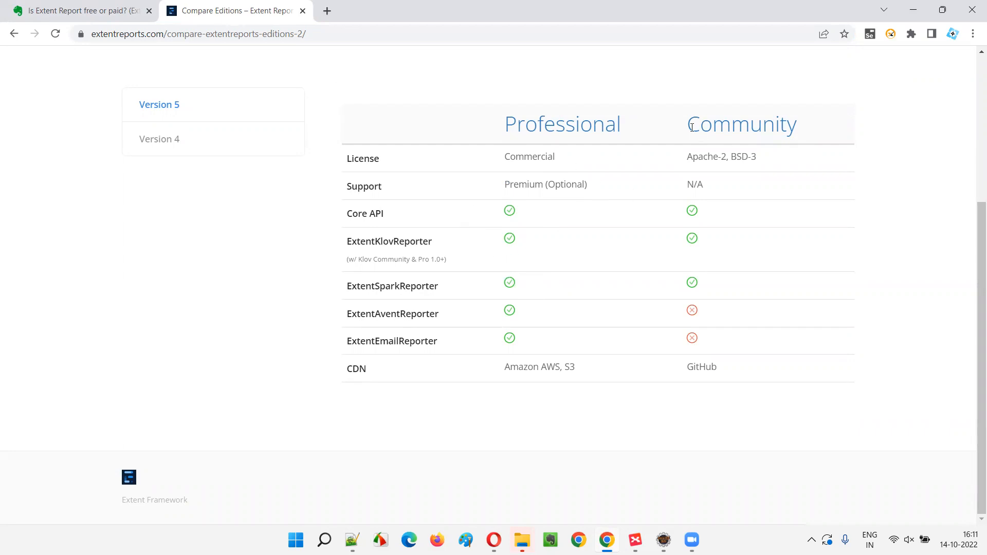
pyautogui.moveTo(741, 123); pyautogui.dragTo(363, 158)
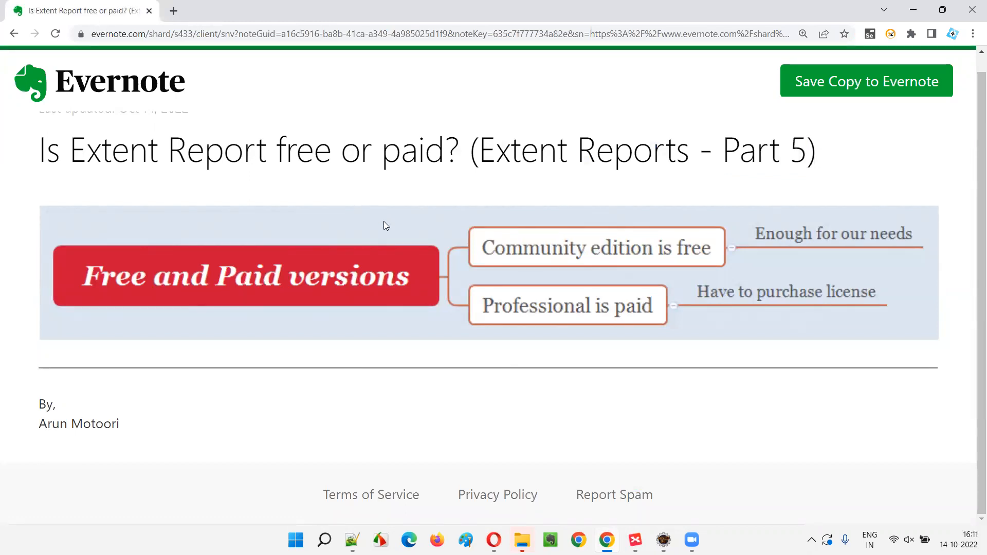
pyautogui.moveTo(410, 177)
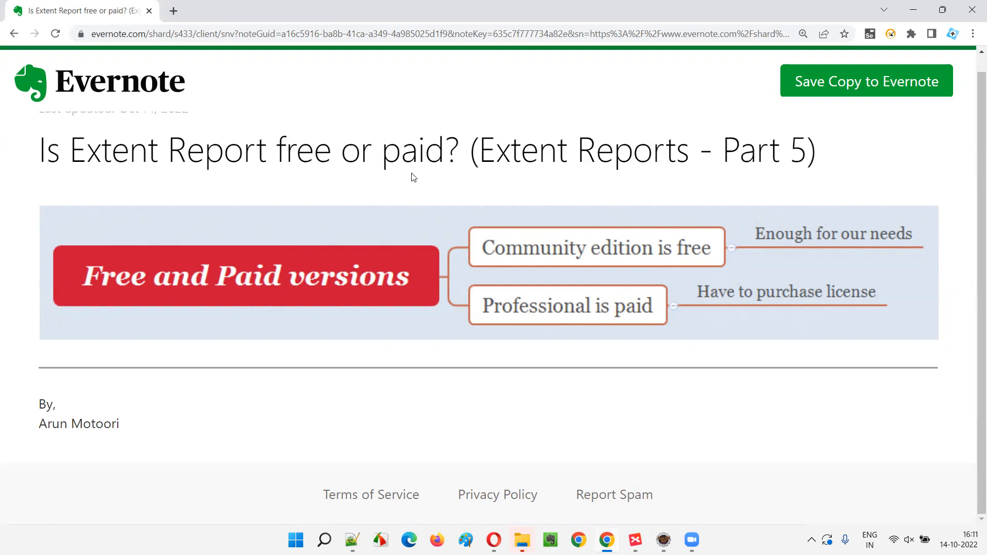
pyautogui.moveTo(620, 324)
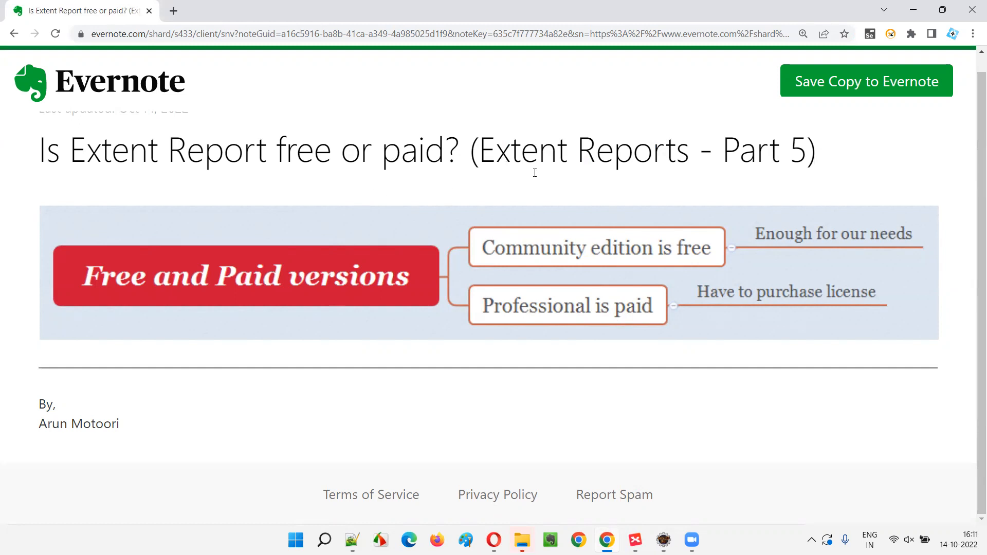
pyautogui.moveTo(439, 87)
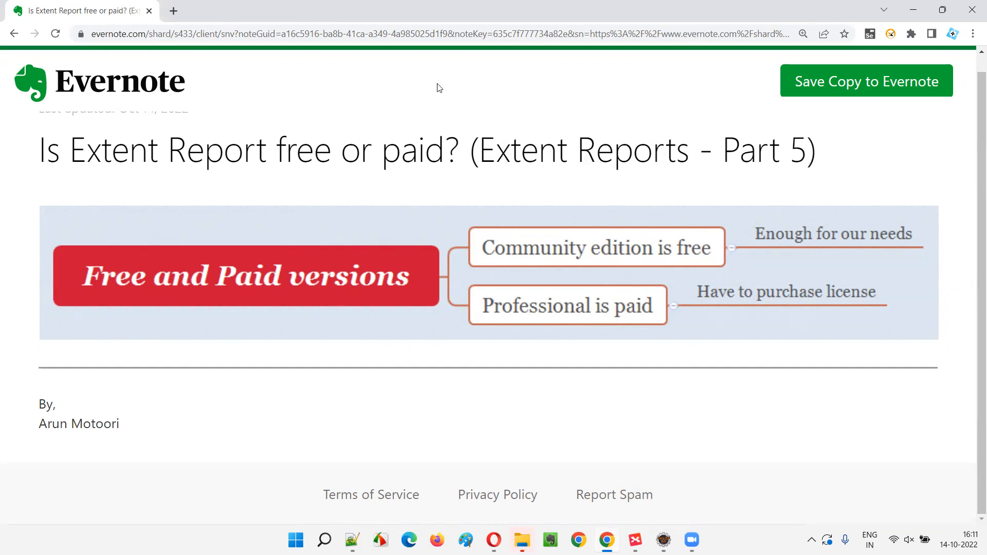